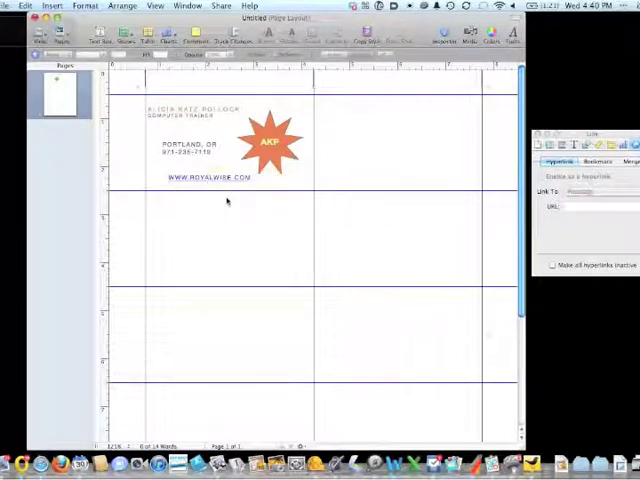
pyautogui.moveTo(212, 152)
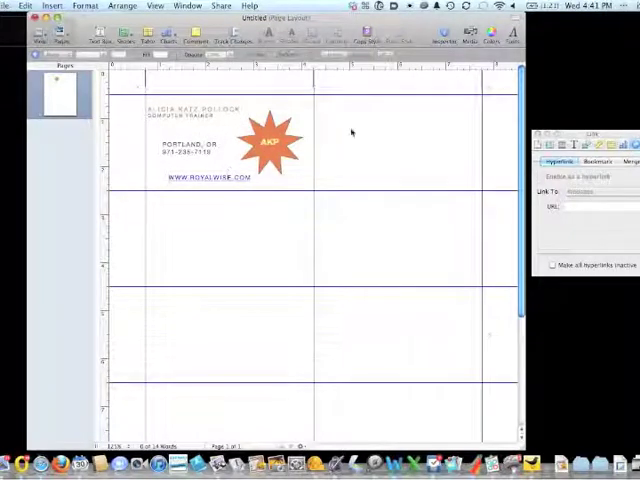
pyautogui.moveTo(364, 252)
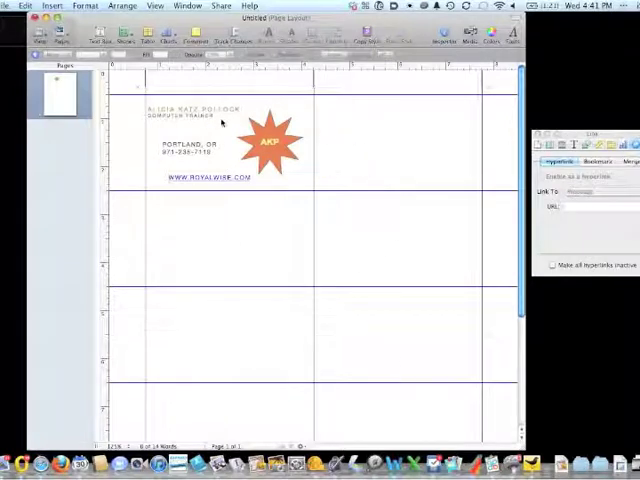
# Step: Select the name, city-and-phone and website blocks and align their left edges
pyautogui.click(184, 112)
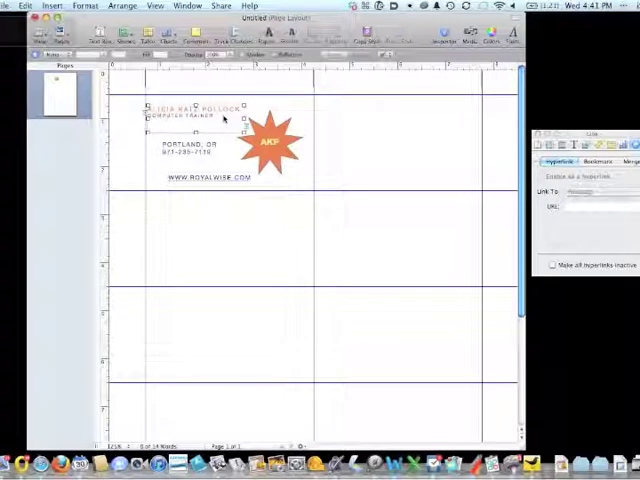
pyautogui.moveTo(224, 144)
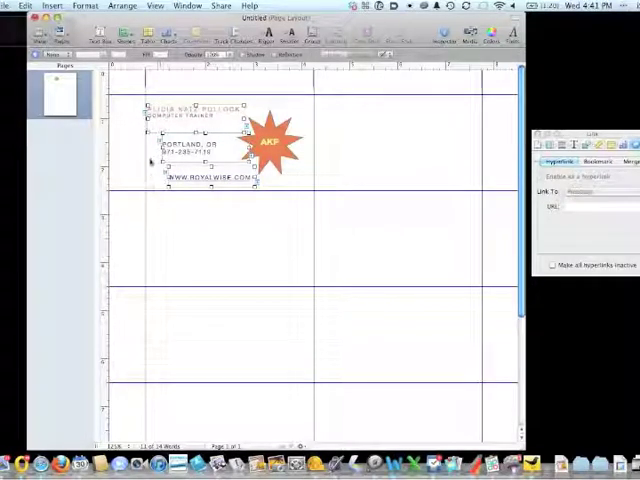
pyautogui.click(122, 8)
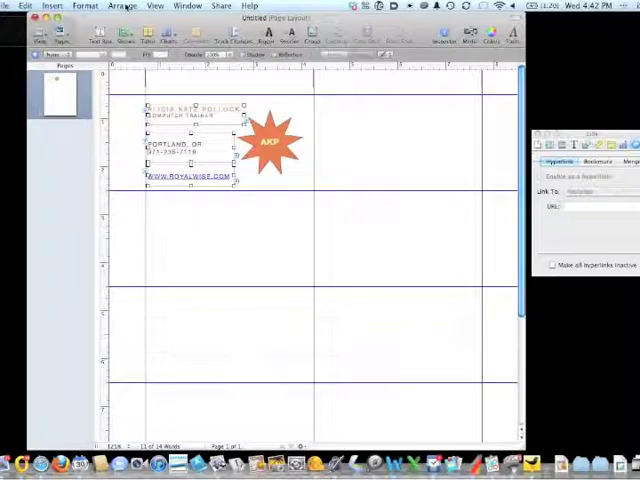
# Step: Distribute the three selected text blocks vertically via Arrange > Distribute Objects
pyautogui.click(120, 8)
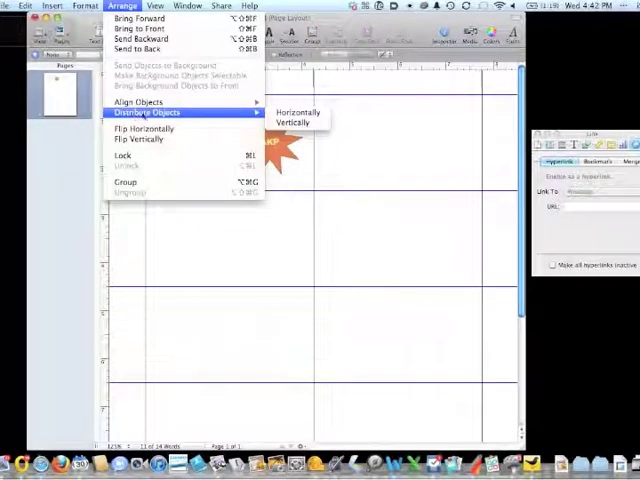
pyautogui.moveTo(294, 122)
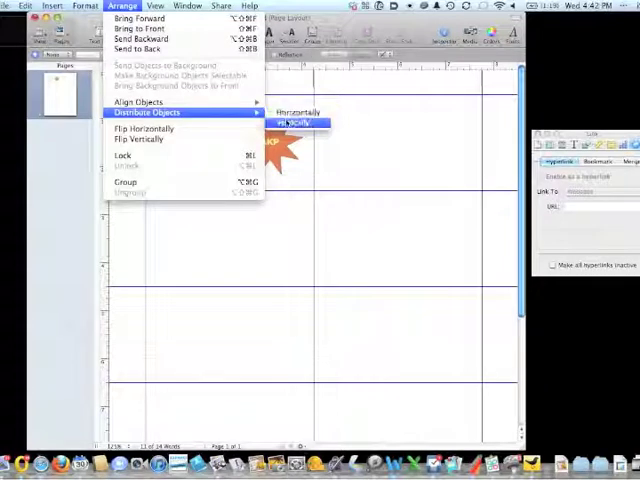
pyautogui.moveTo(292, 122)
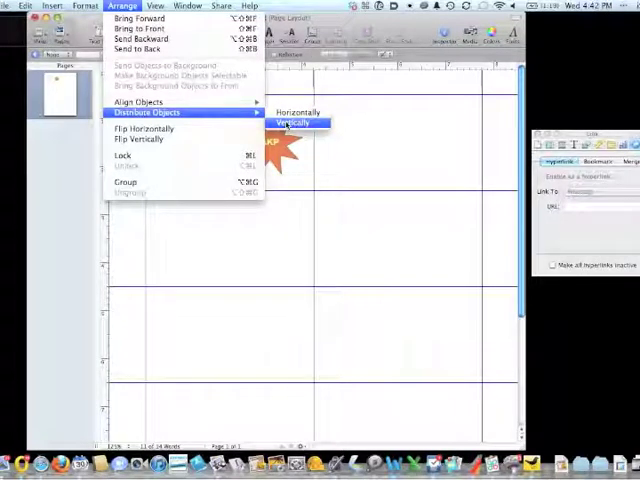
pyautogui.moveTo(296, 112)
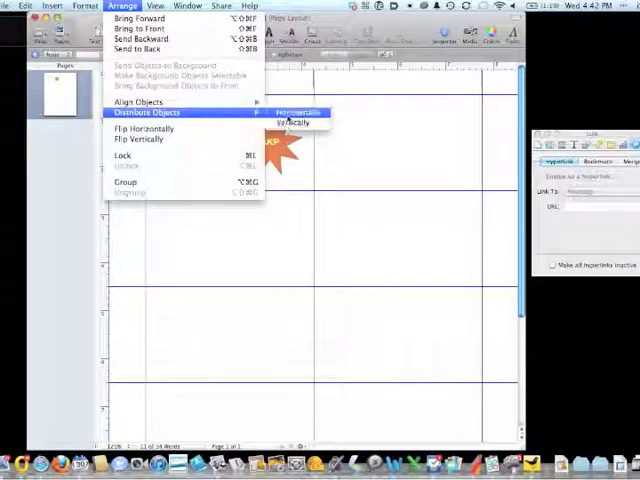
pyautogui.moveTo(292, 122)
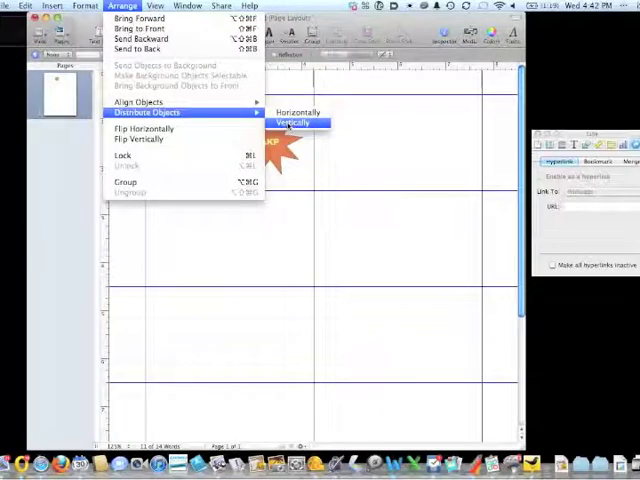
pyautogui.click(292, 122)
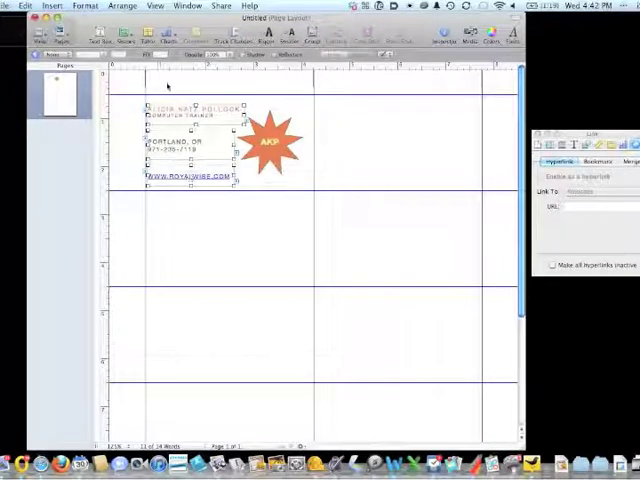
# Step: Group the three text blocks into one object with Arrange > Group
pyautogui.click(120, 8)
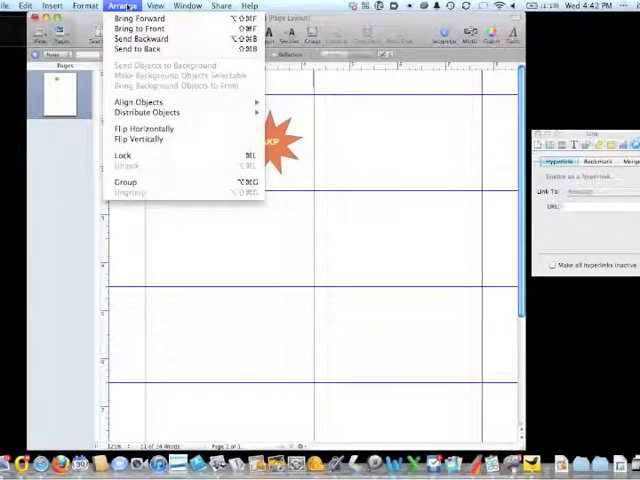
pyautogui.moveTo(124, 182)
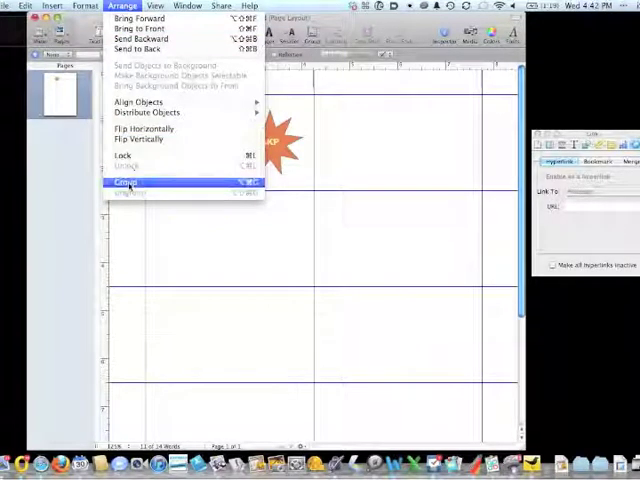
pyautogui.click(124, 182)
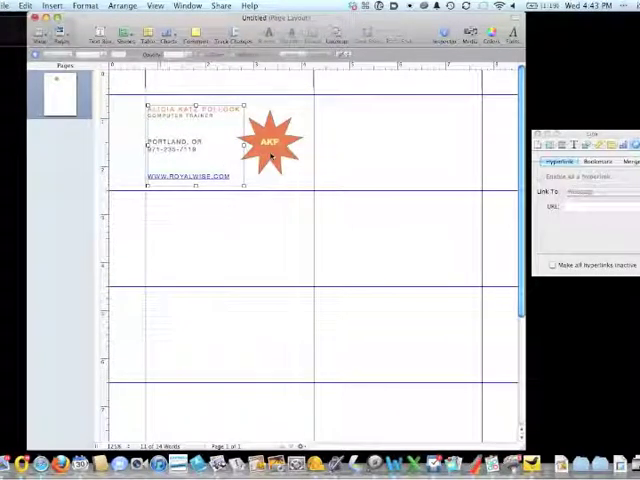
# Step: Centre the orange star vertically against the grouped text within the first card
pyautogui.click(270, 140)
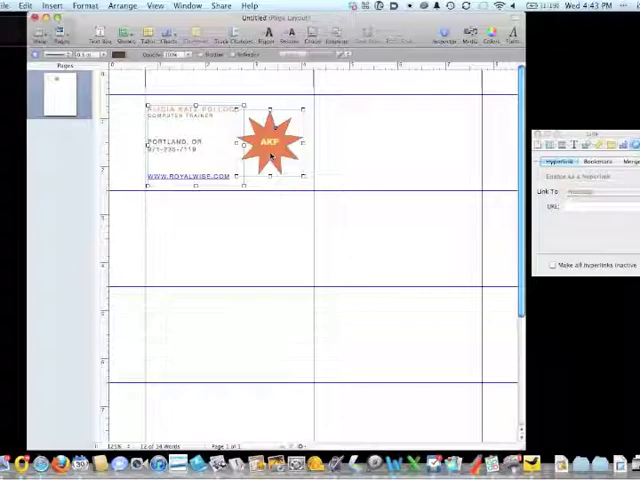
pyautogui.click(120, 6)
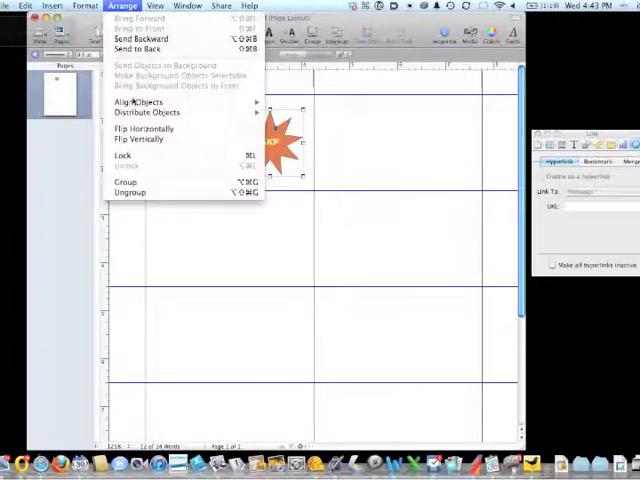
pyautogui.click(136, 100)
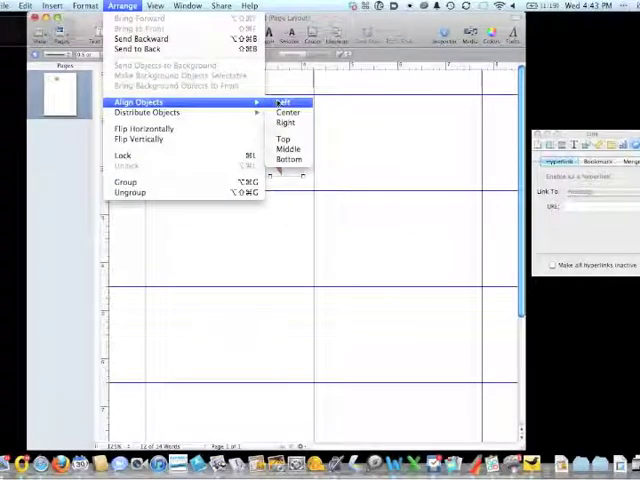
pyautogui.moveTo(288, 148)
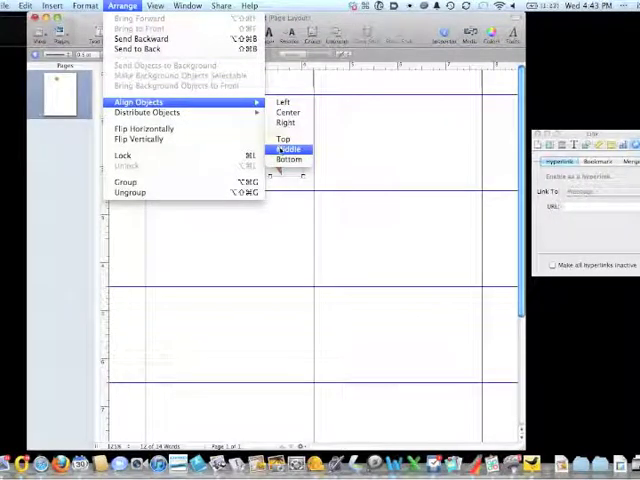
pyautogui.click(290, 148)
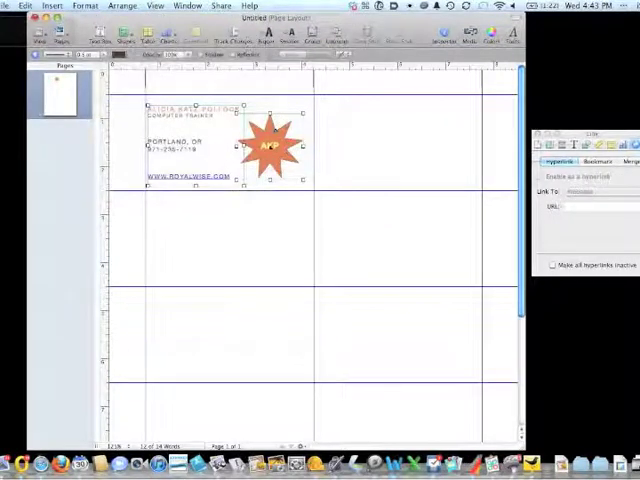
pyautogui.click(340, 146)
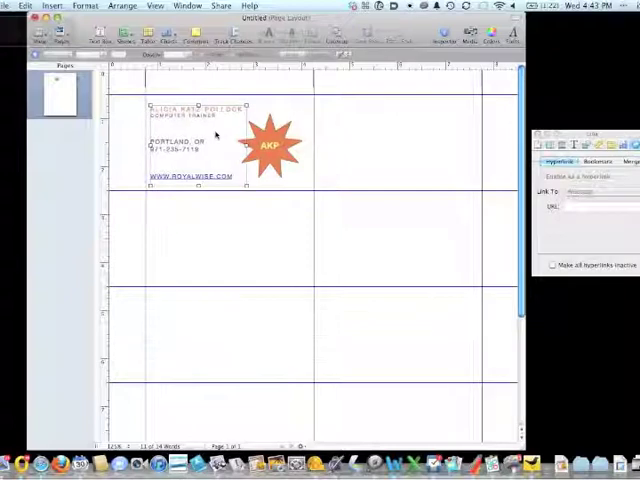
pyautogui.click(364, 136)
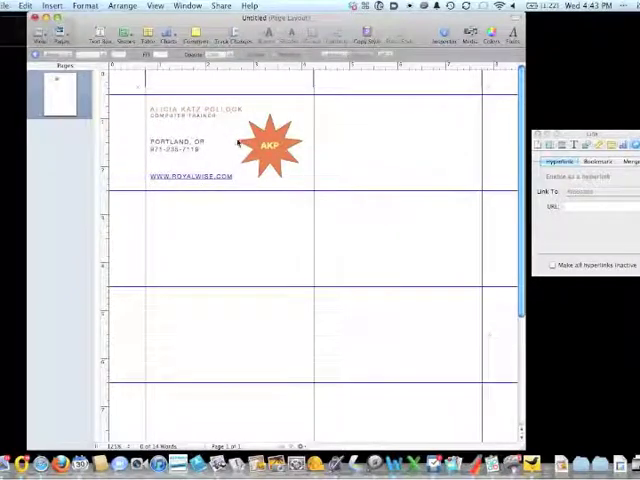
pyautogui.moveTo(354, 144)
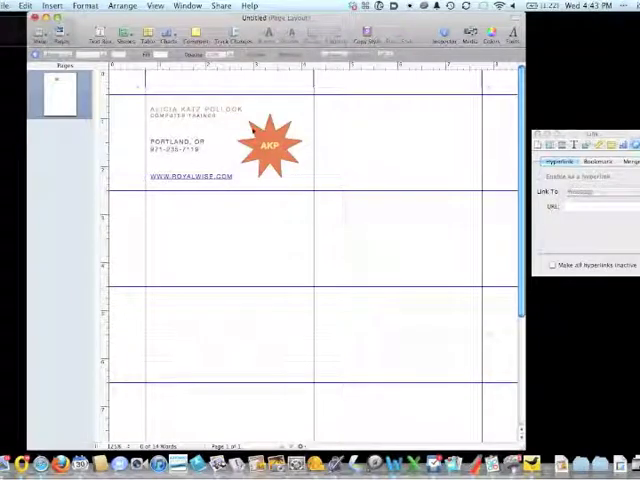
# Step: Copy the first card's text and star and place the duplicate in the right-hand box
pyautogui.click(190, 140)
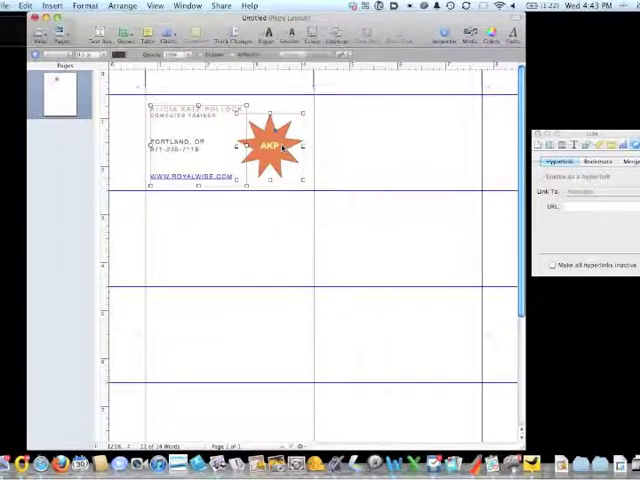
pyautogui.click(120, 6)
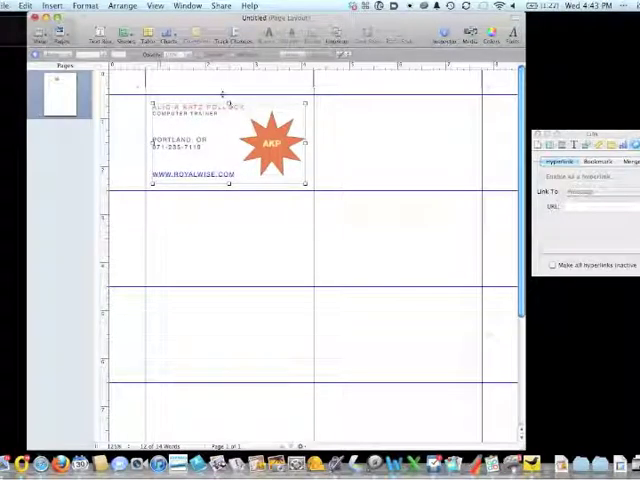
pyautogui.click(14, 6)
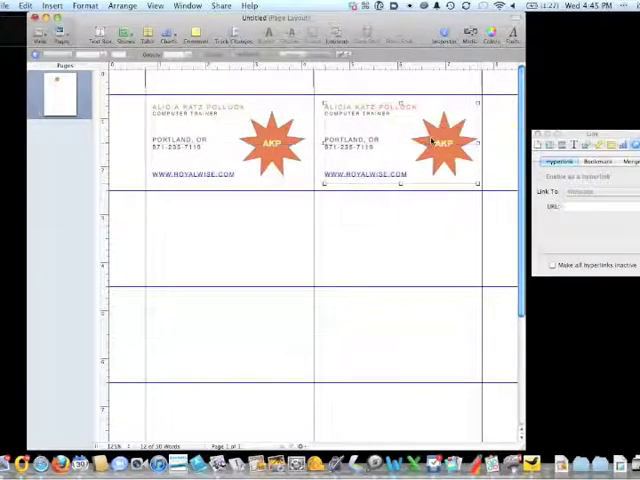
# Step: Paste further card copies into each remaining empty box down the sheet
pyautogui.click(24, 6)
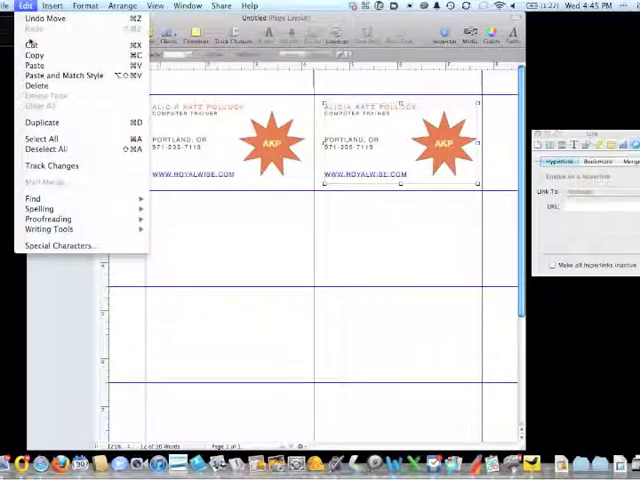
pyautogui.moveTo(36, 64)
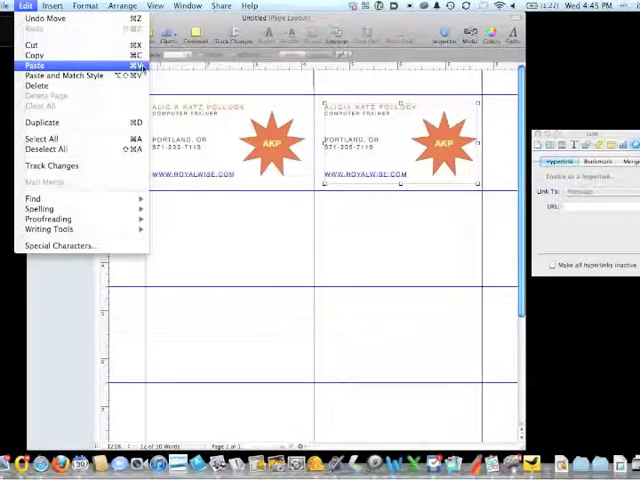
pyautogui.click(36, 60)
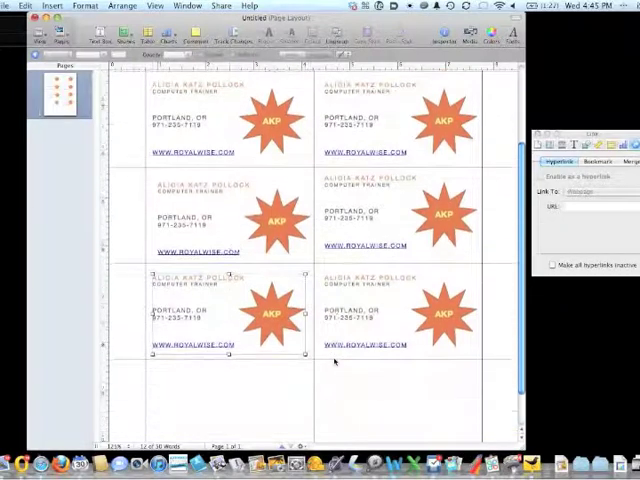
pyautogui.scroll(-3)
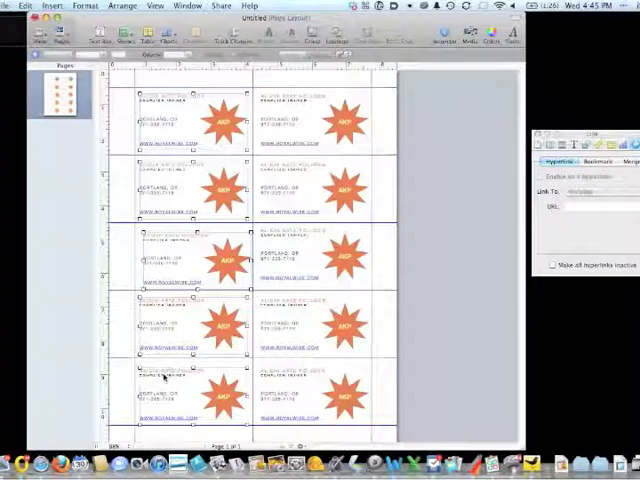
# Step: Align the selected column of card objects on their left edges with Arrange > Align Objects > Left
pyautogui.click(124, 8)
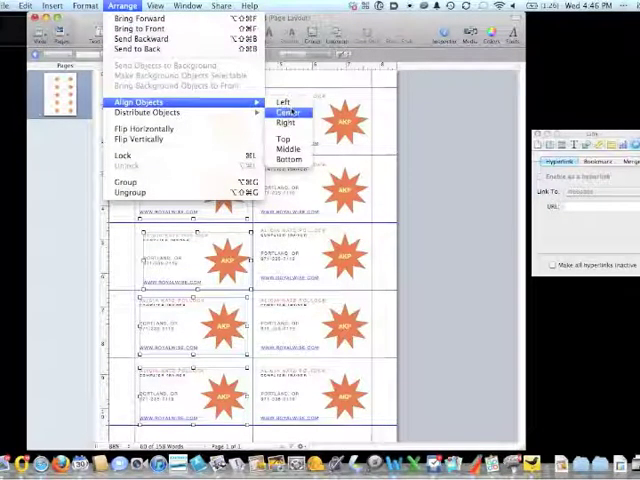
pyautogui.moveTo(284, 104)
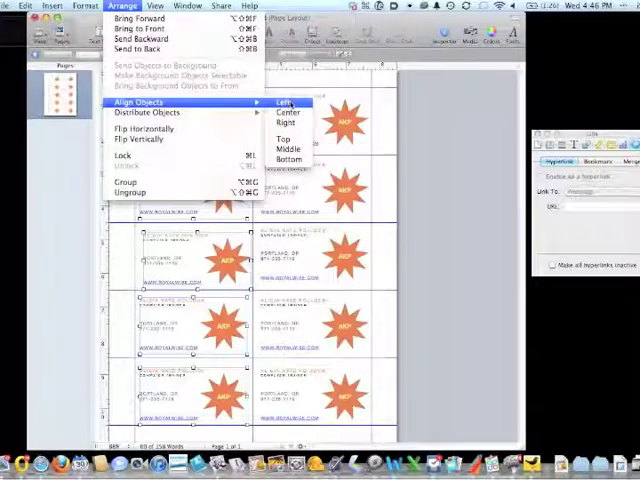
pyautogui.click(284, 104)
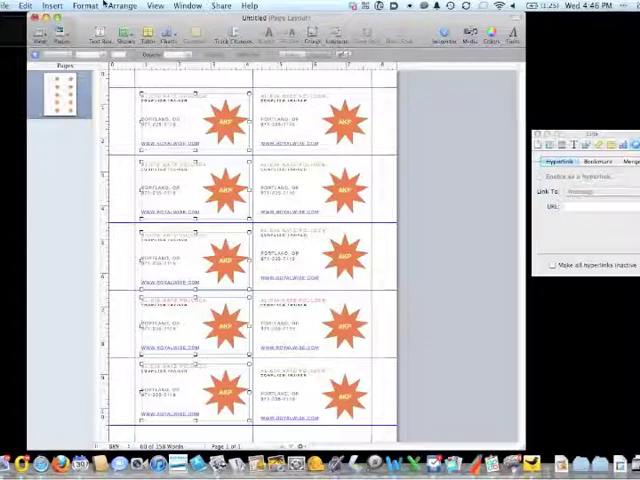
pyautogui.click(120, 8)
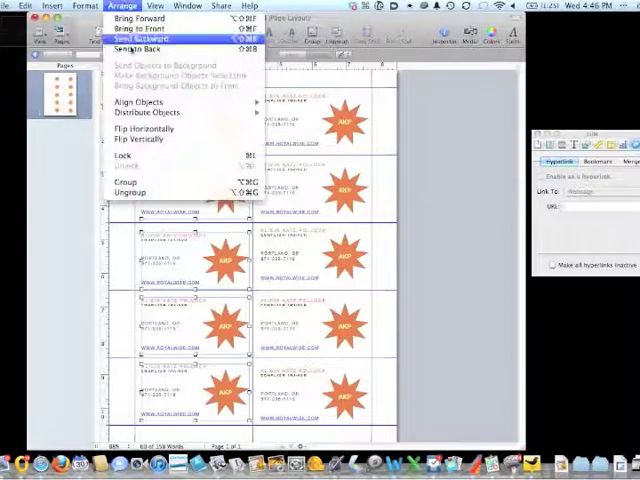
pyautogui.click(140, 38)
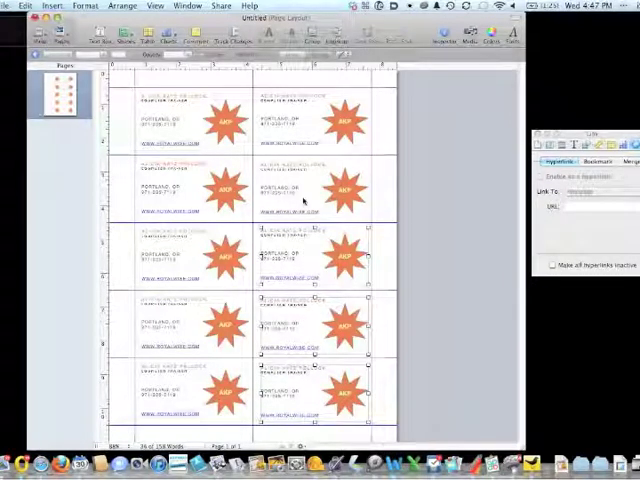
# Step: Align the stars and text to each other, then distribute them vertically across the sheet
pyautogui.click(124, 6)
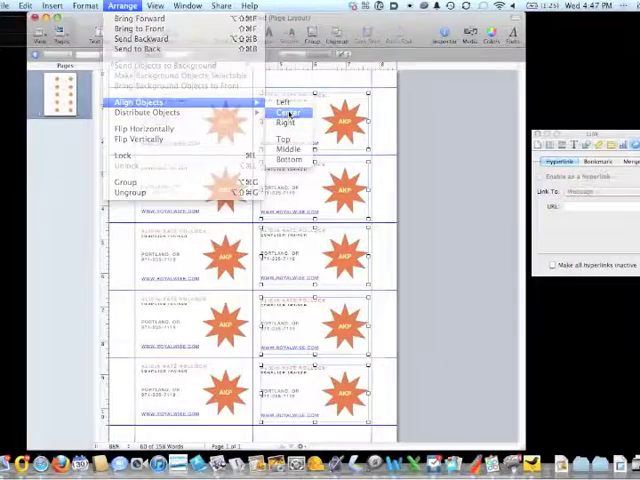
pyautogui.click(276, 100)
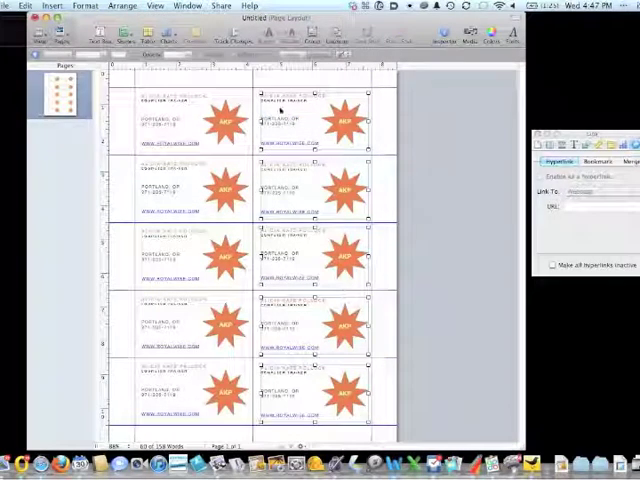
pyautogui.click(122, 6)
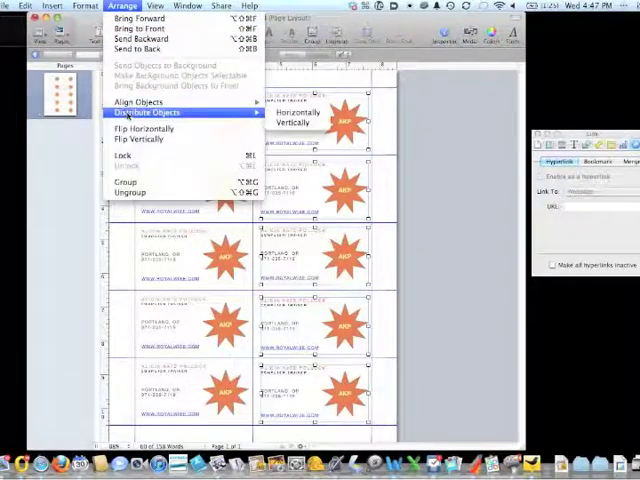
pyautogui.click(308, 128)
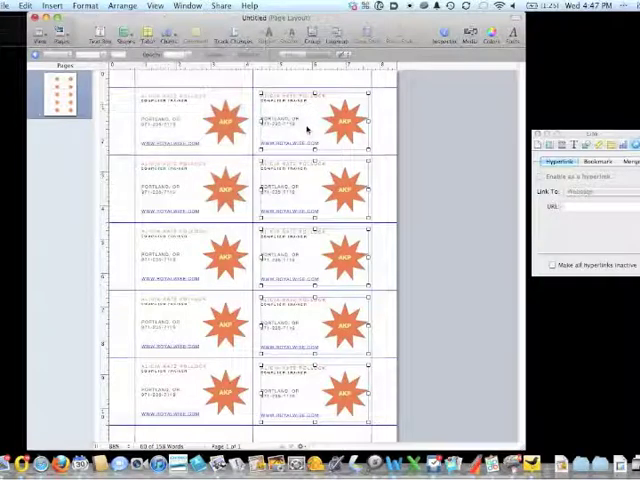